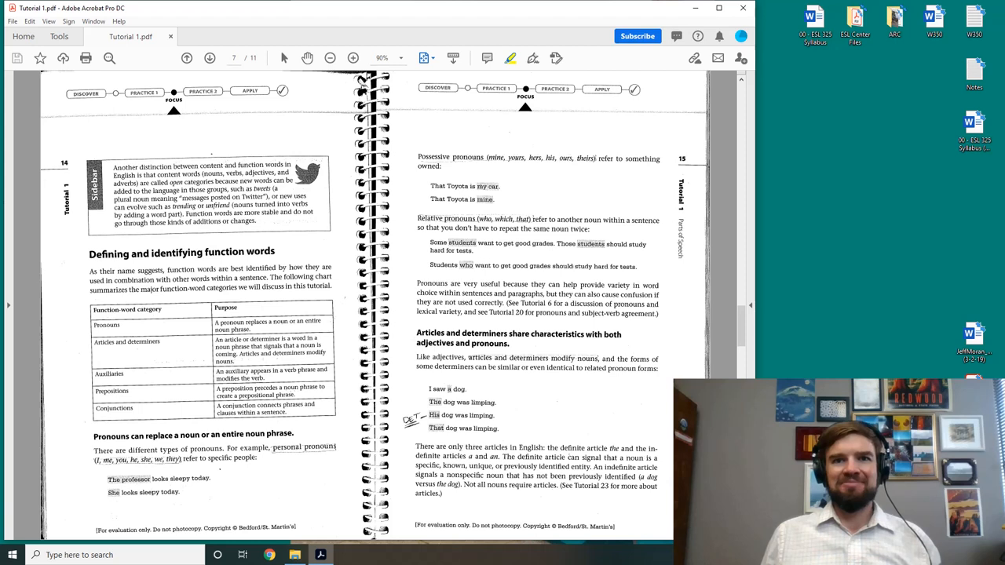
mouse_move(657, 237)
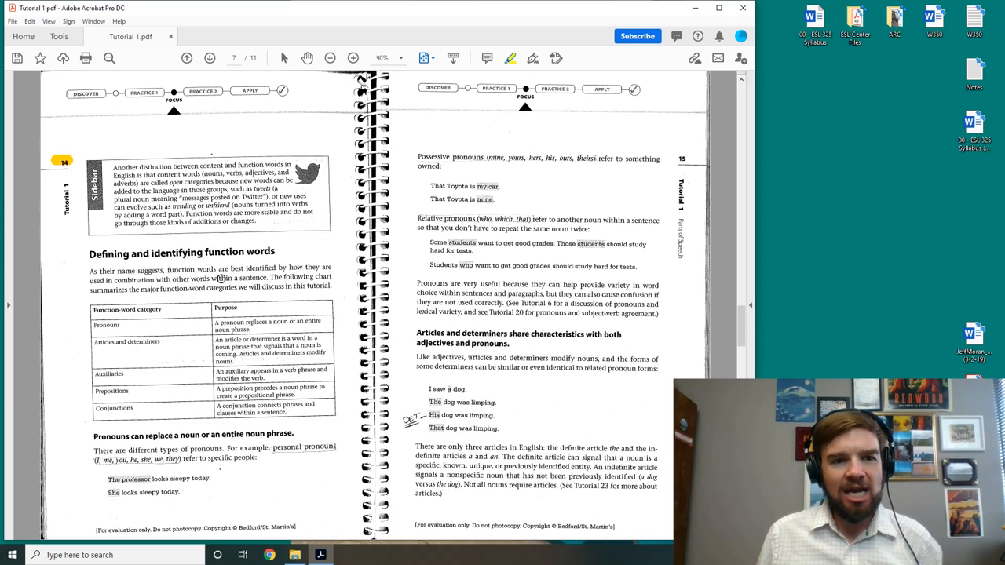
mouse_move(251, 294)
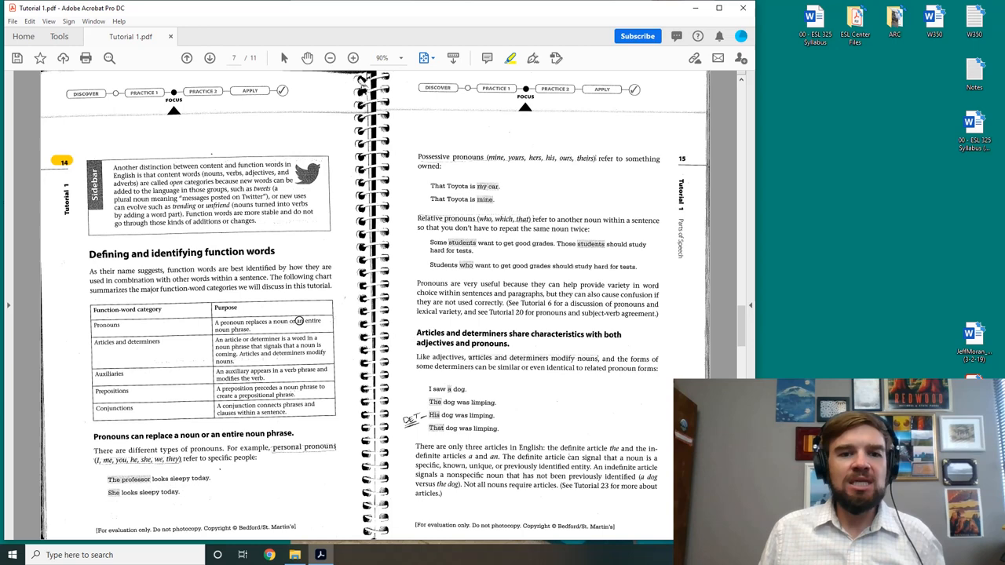
- Highlight 'noun phrase.' in the Purpose column of the function-word table
double_click(228, 329)
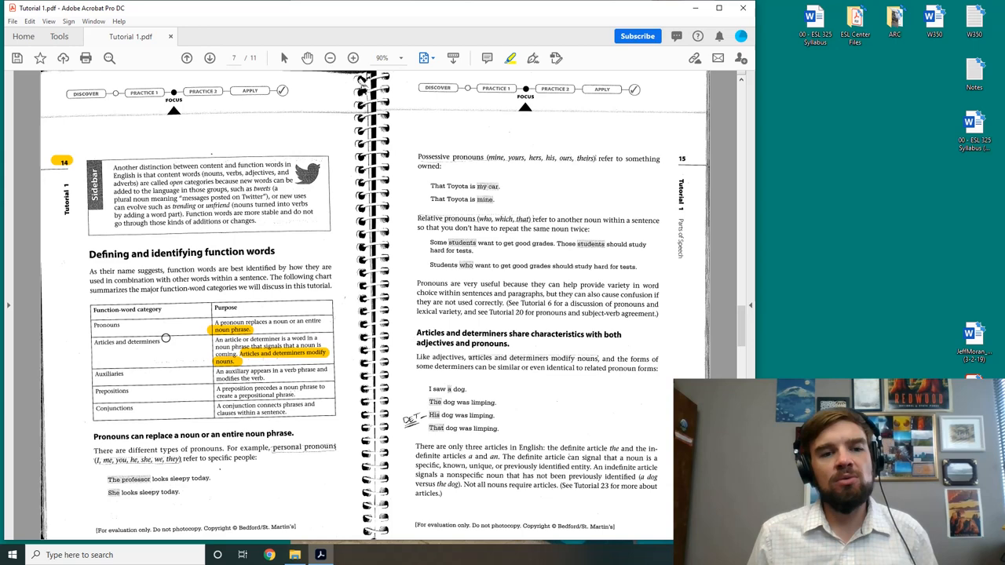
mouse_move(129, 374)
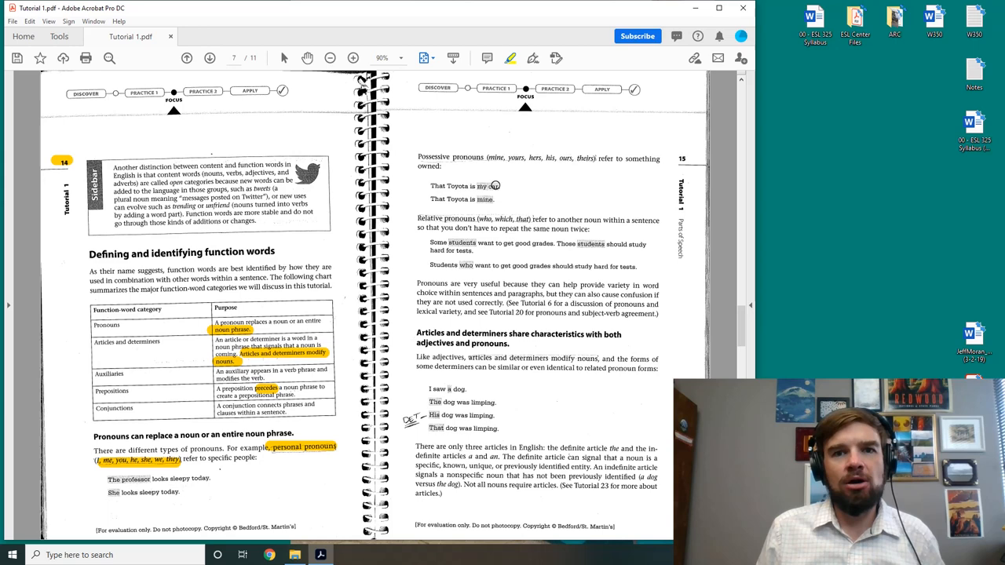
- Highlight the word 'precedes' in the function-word table
double_click(485, 199)
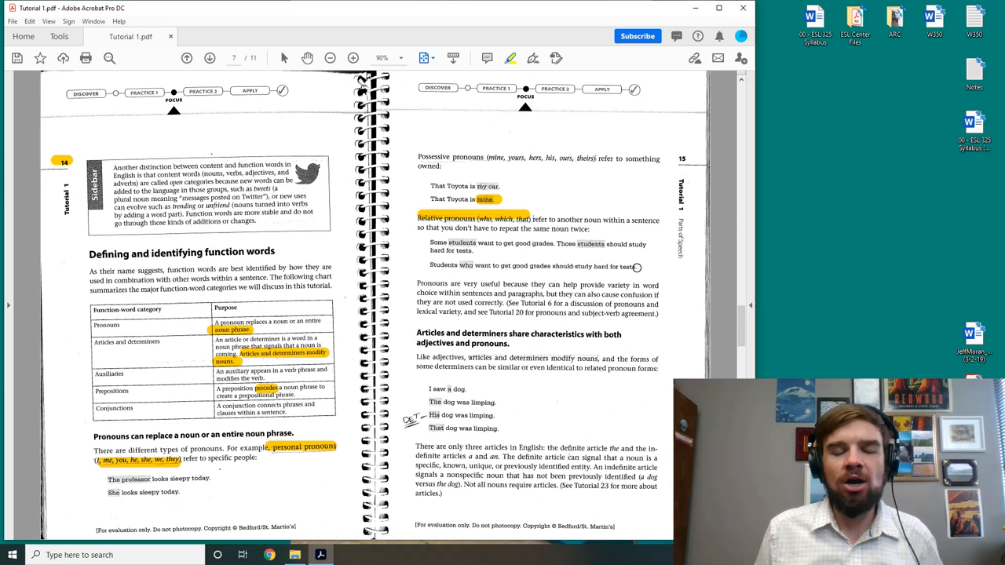
- Highlight the word 'mine.' on page 15
double_click(466, 265)
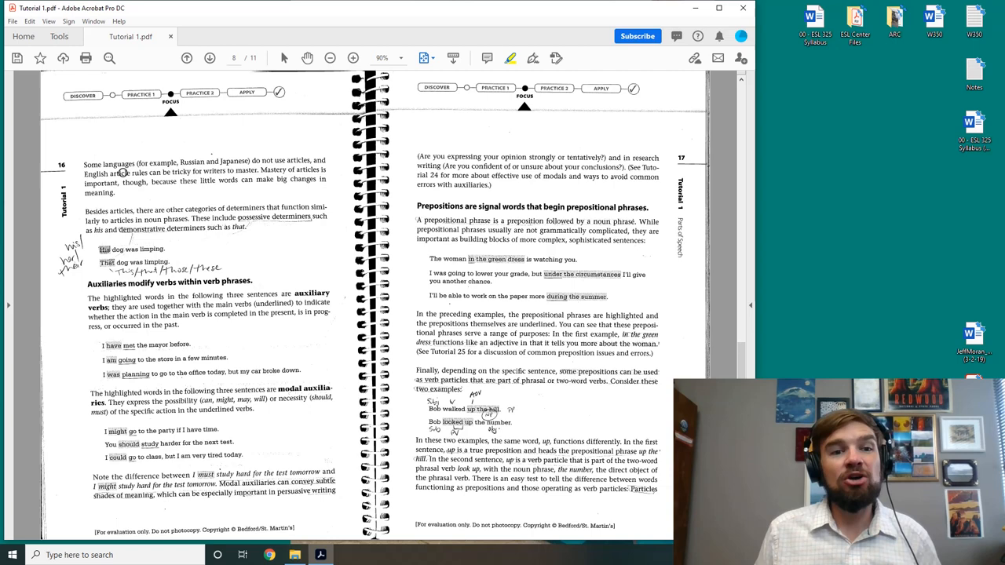
mouse_move(173, 186)
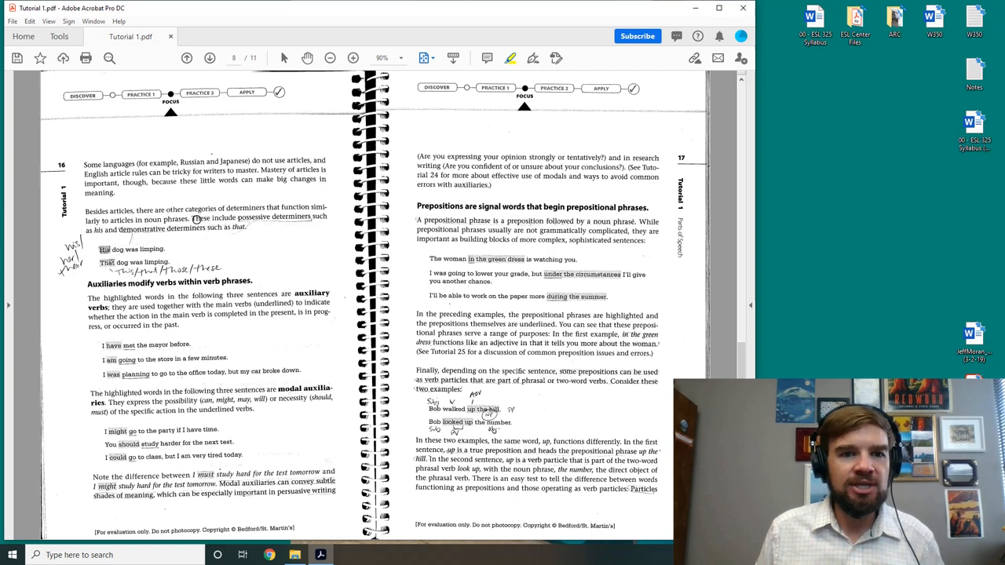
- Highlight 'These include possessive determiners such as his and demonstrative determiners such as that.'
drag(190, 218, 246, 228)
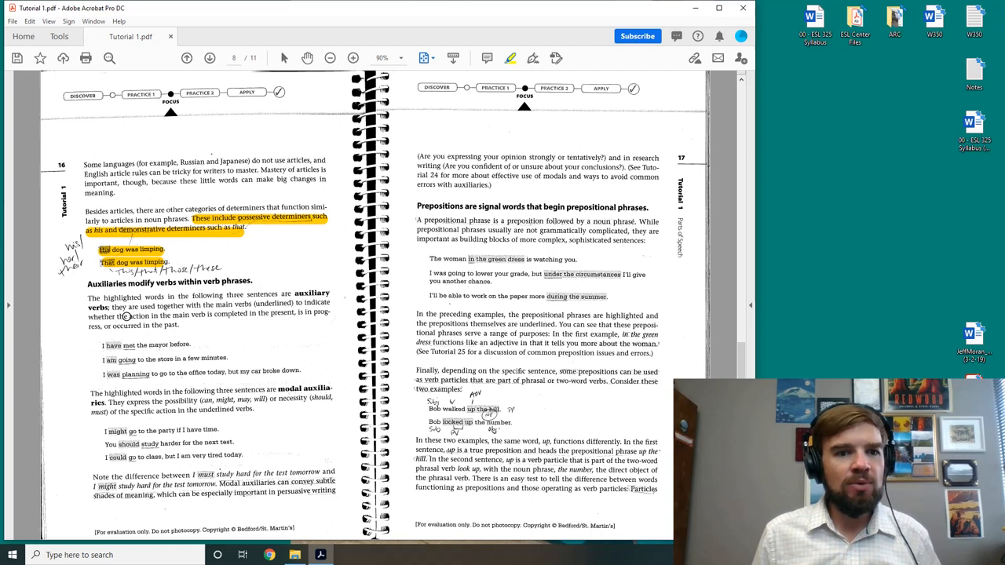
mouse_move(165, 325)
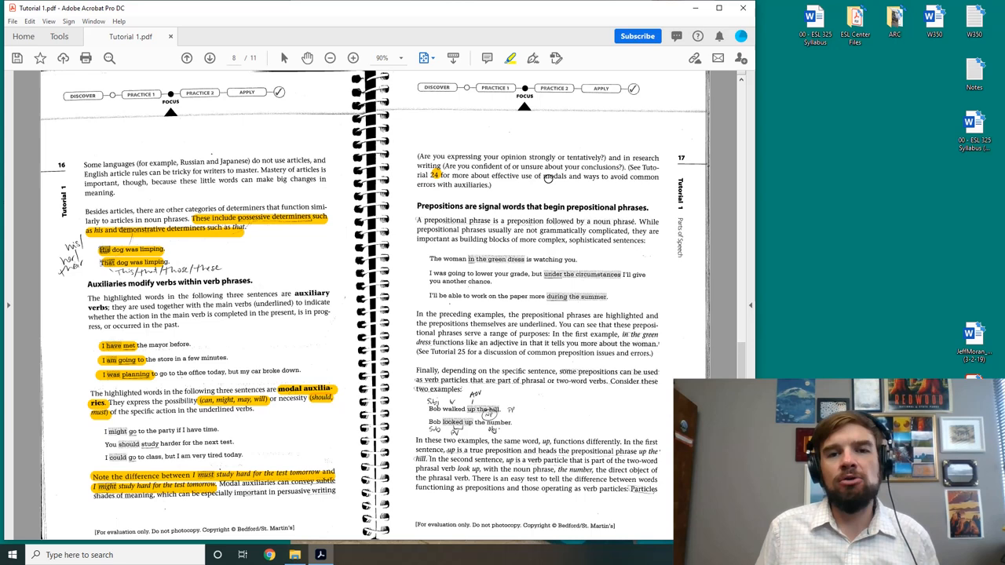
mouse_move(595, 210)
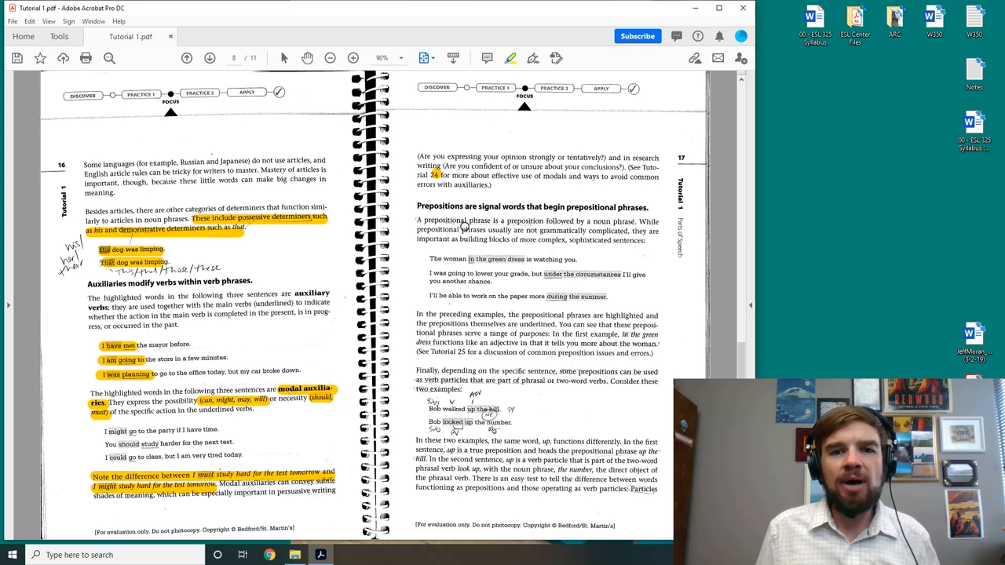
- Highlight the prepositional phrase definition and its underlined example phrases on page 17
drag(417, 220, 635, 221)
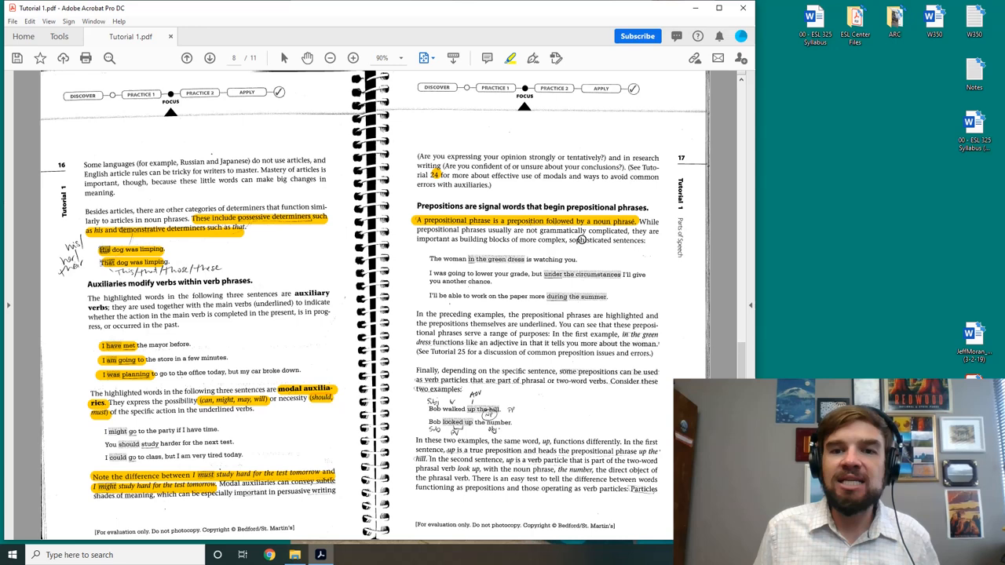
drag(469, 259, 522, 259)
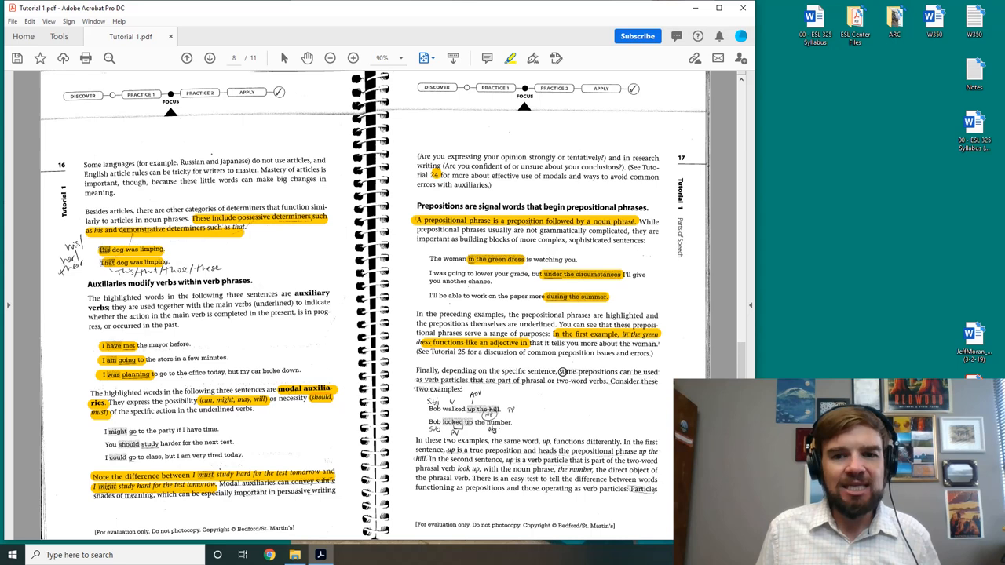
- Highlight 'verb particles that are part of phrasal or two-word verbs' on page 17
drag(419, 380, 579, 381)
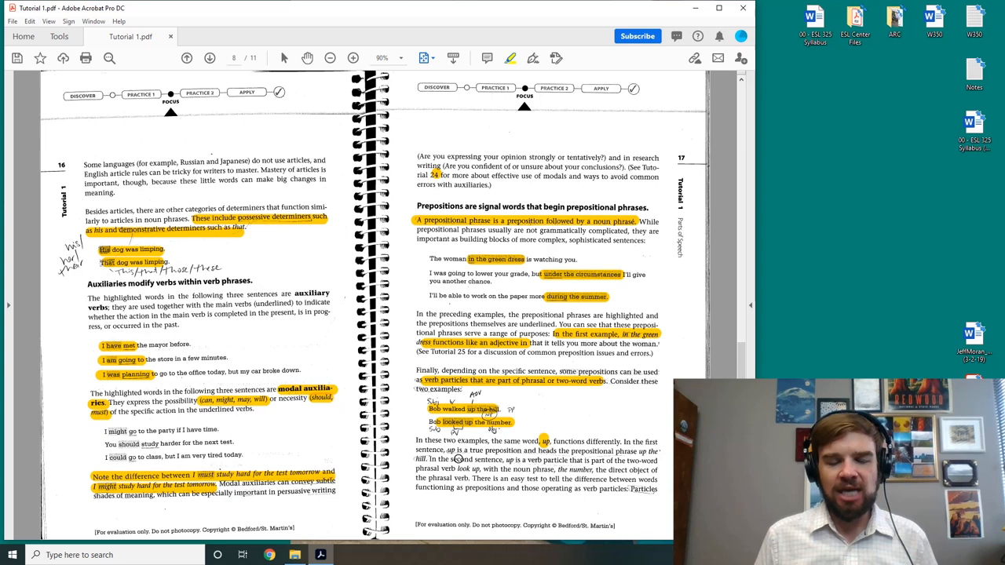
mouse_move(573, 461)
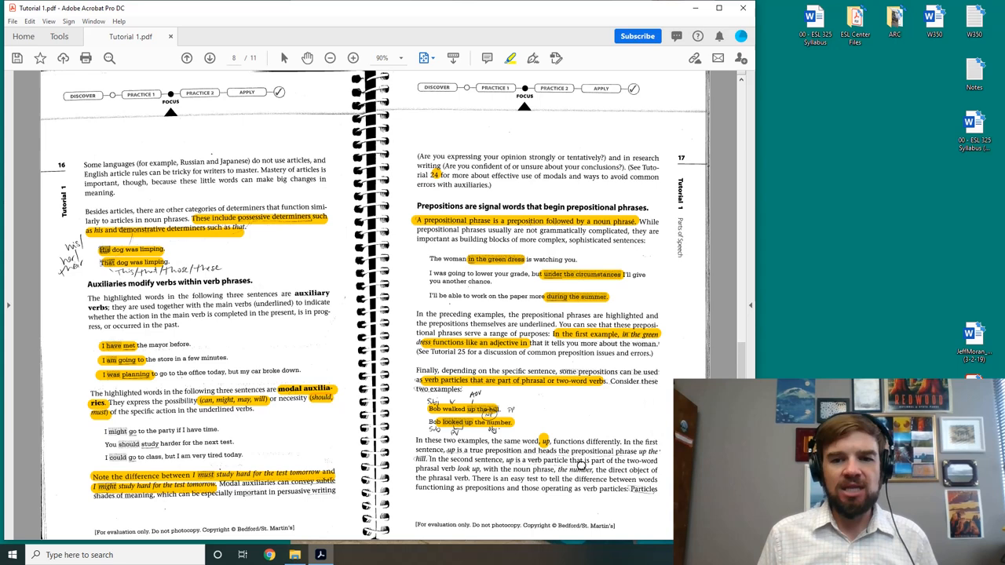
mouse_move(563, 347)
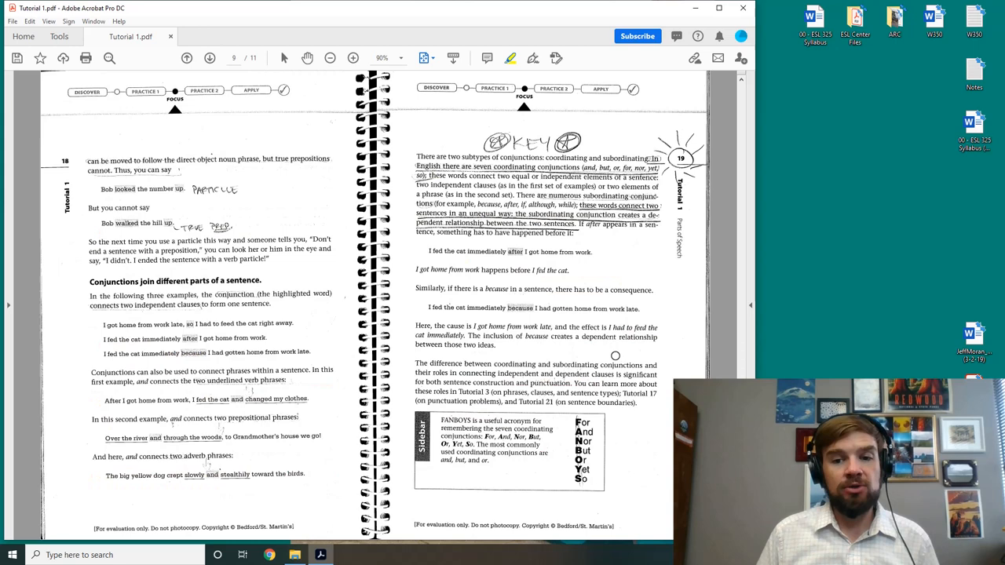
- Highlight the true-prepositions sentence at the top of page 18
drag(91, 161, 330, 165)
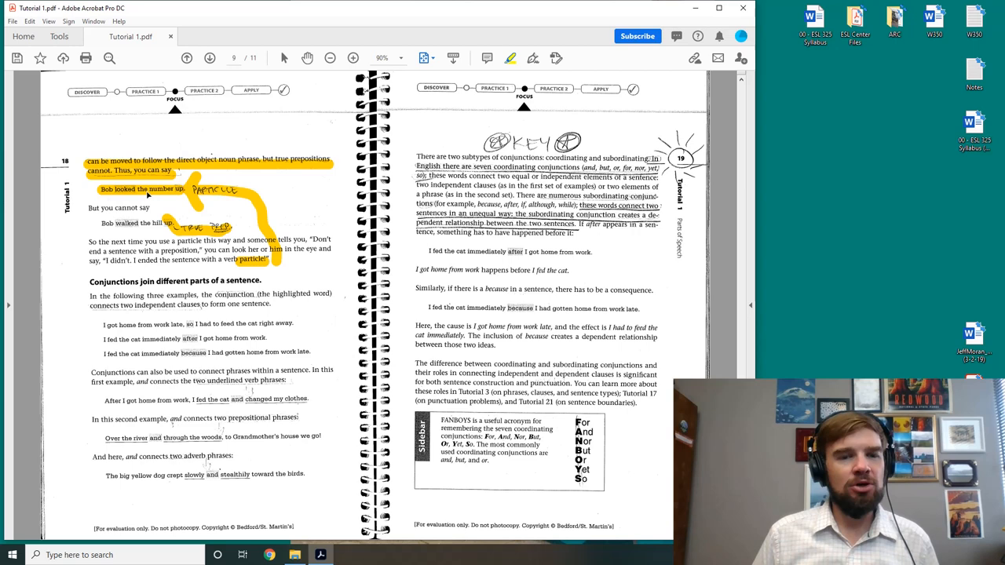
mouse_move(154, 273)
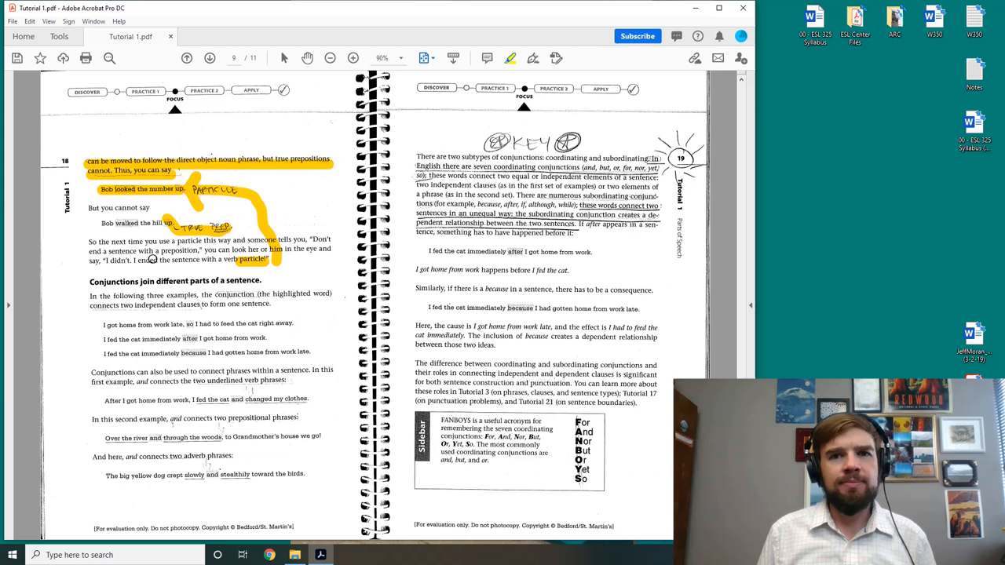
mouse_move(201, 277)
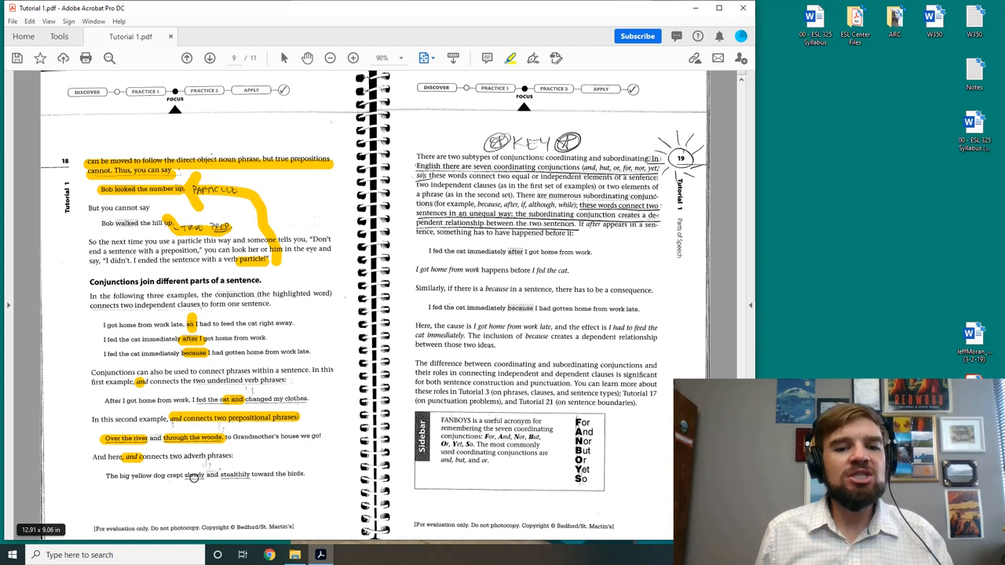
- Highlight the two-subtypes and subordinating conjunction sentences, plus 'because', on page 19
drag(417, 157, 550, 157)
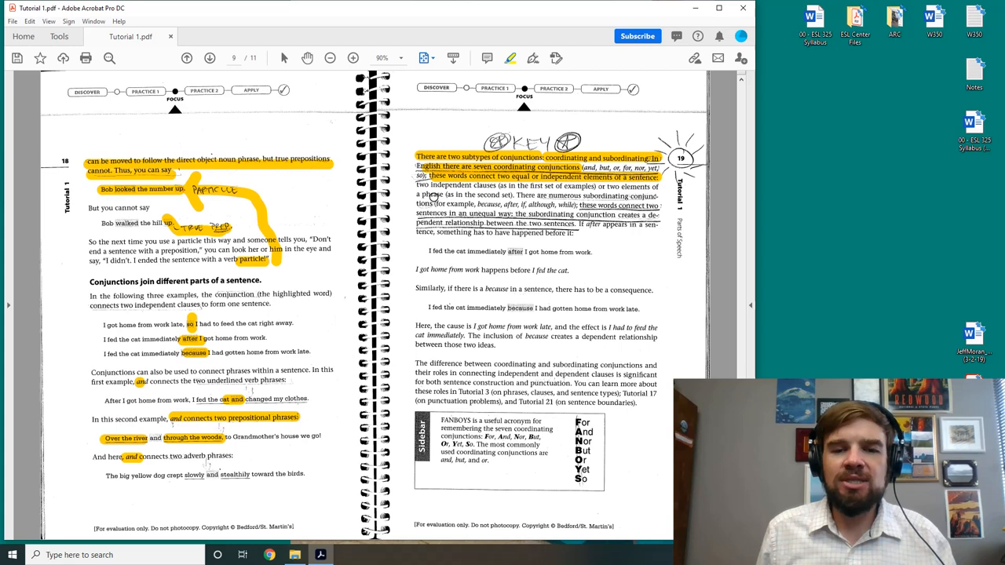
drag(522, 195, 658, 195)
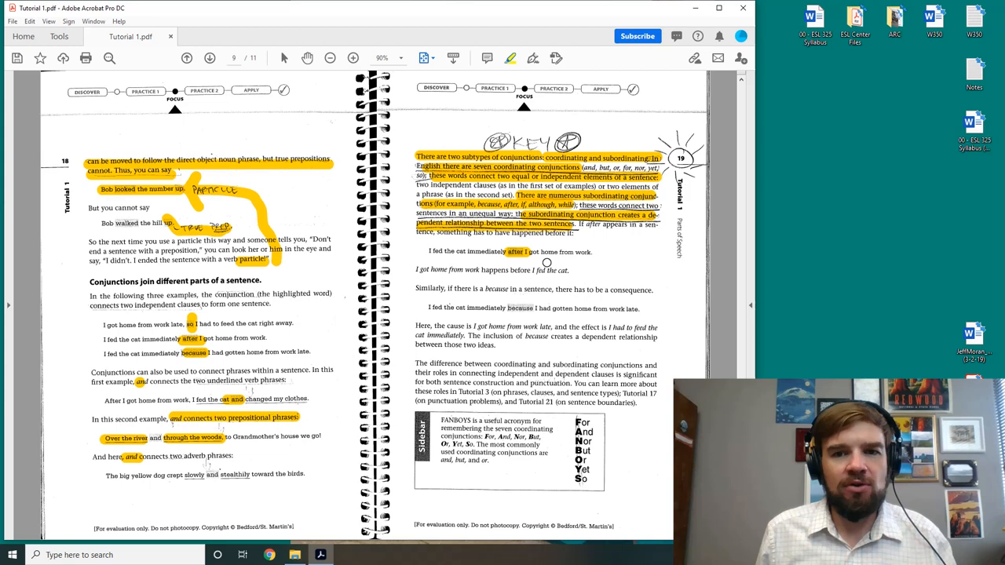
mouse_move(436, 281)
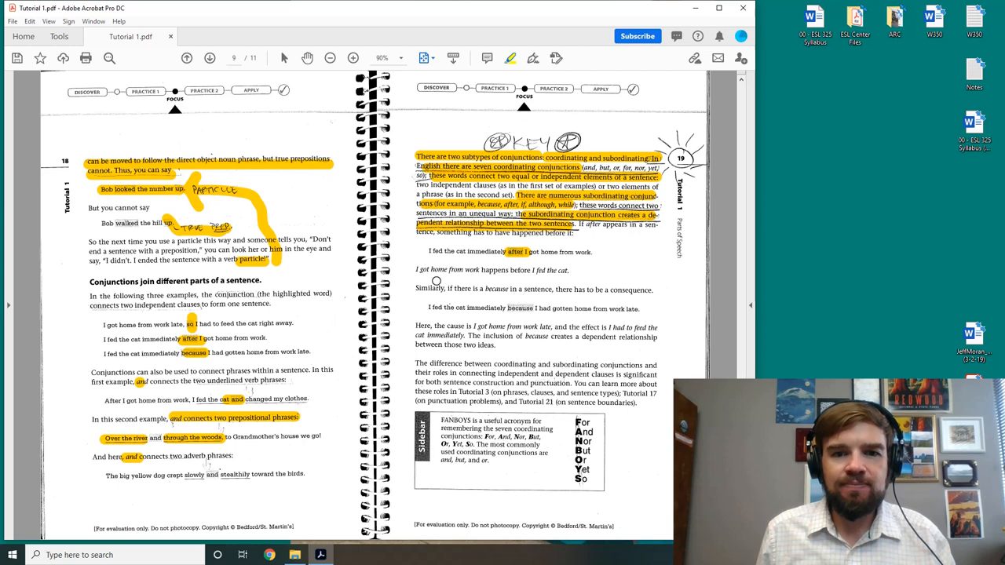
double_click(496, 288)
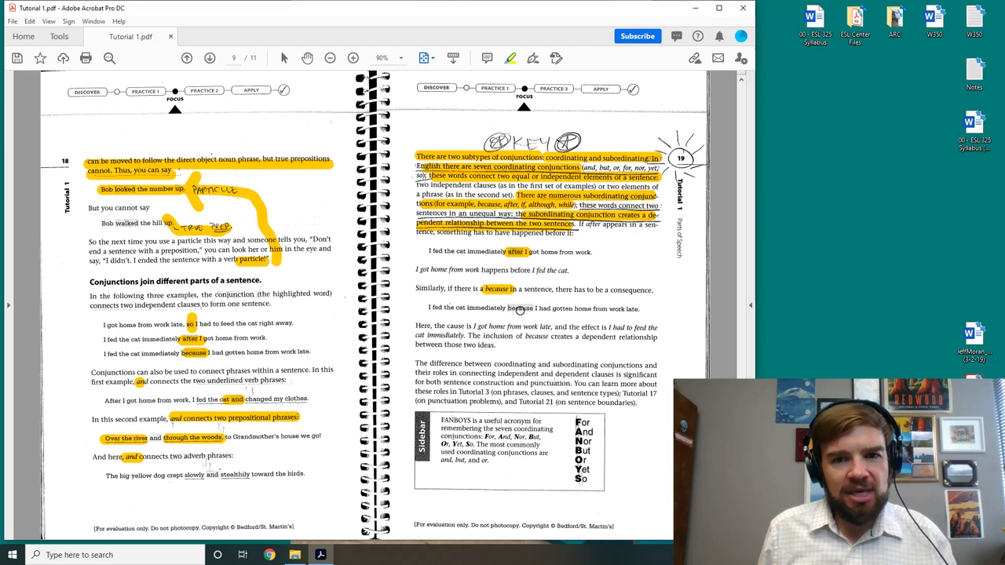
- Highlight the cause clause 'I got home from work late' and advance to pages 20–21
drag(475, 327, 544, 327)
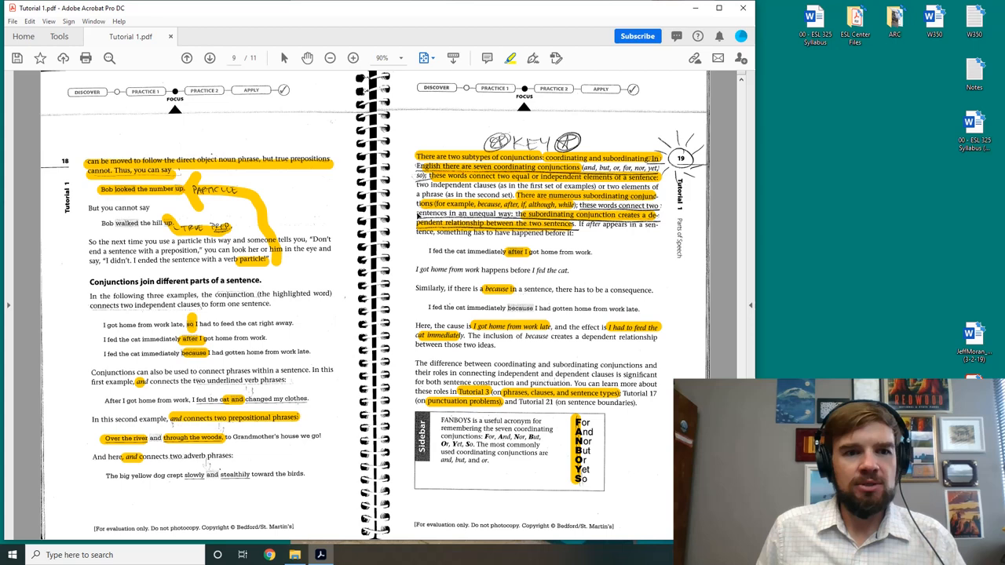
click(210, 57)
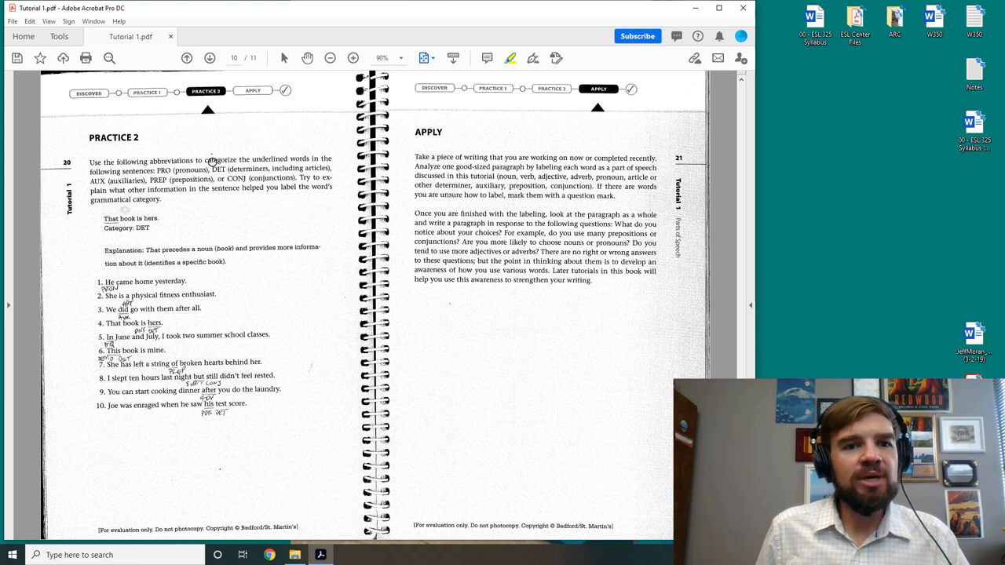
- Highlight the word 'categorize' on the Practice 2 page
double_click(221, 159)
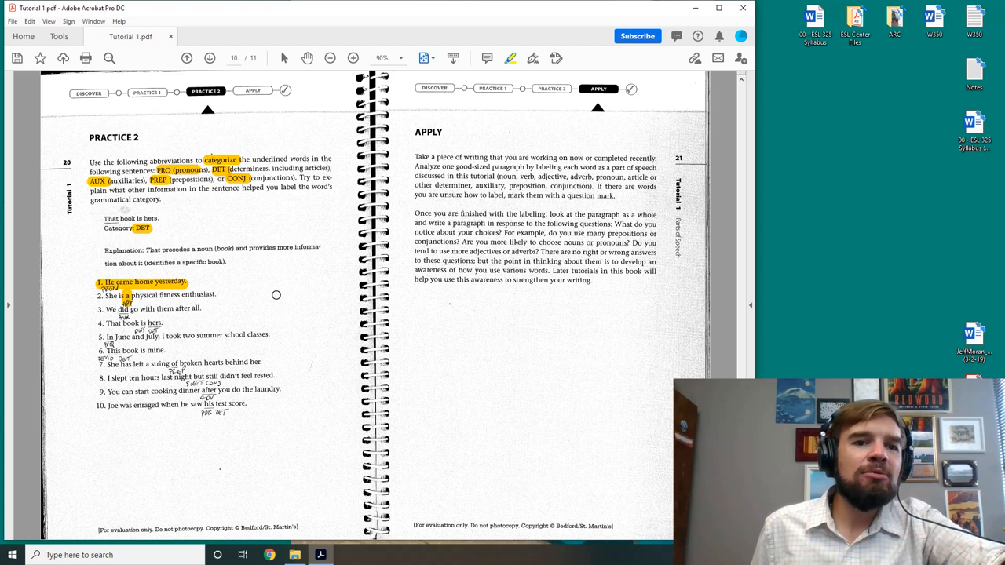
mouse_move(179, 305)
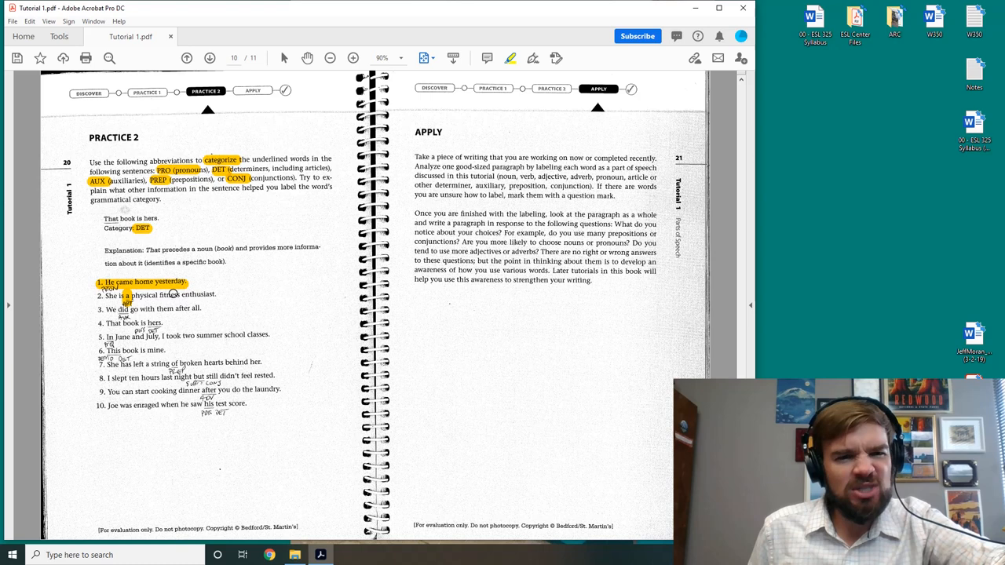
mouse_move(170, 294)
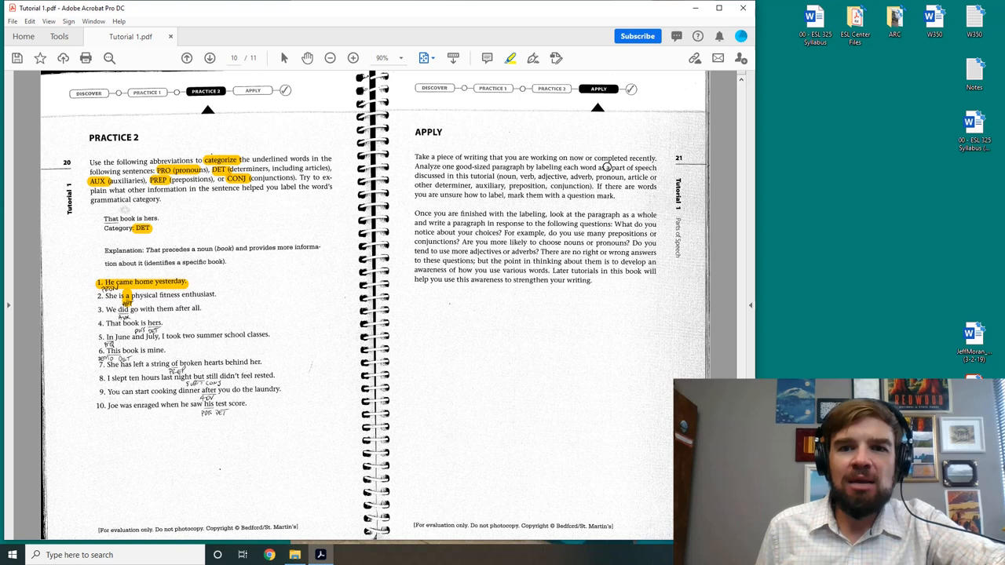
- Highlight the parts-of-speech list and reflection questions on the Apply page in yellow
drag(500, 176, 620, 176)
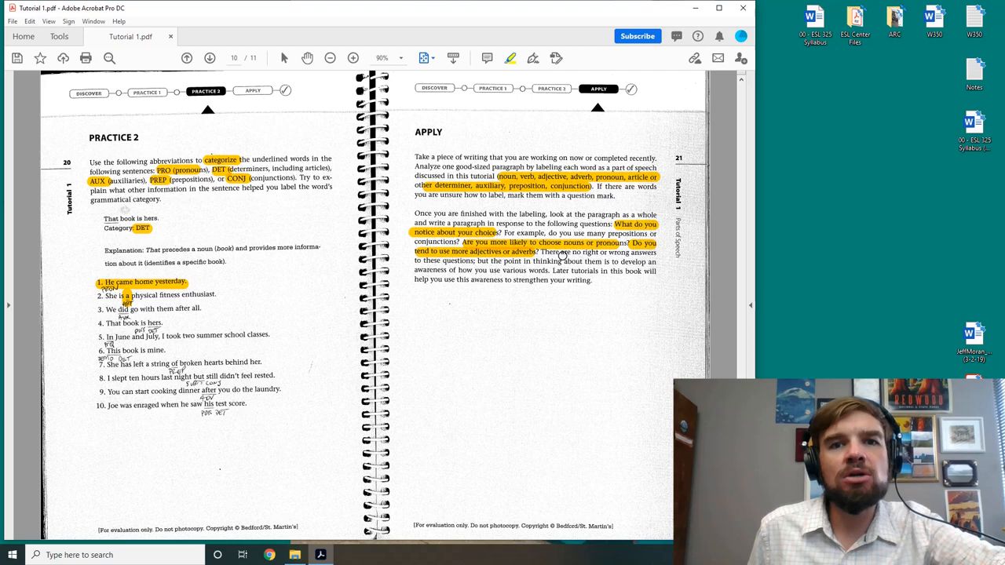
click(209, 58)
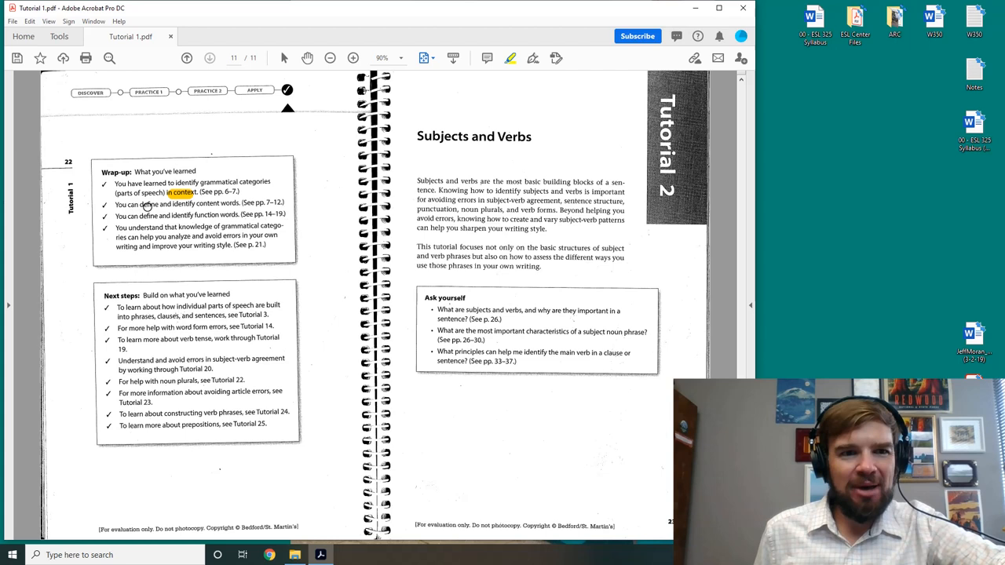
- Highlight 'define and identify content words' and the next Wrap-up skill in yellow
drag(131, 204, 241, 214)
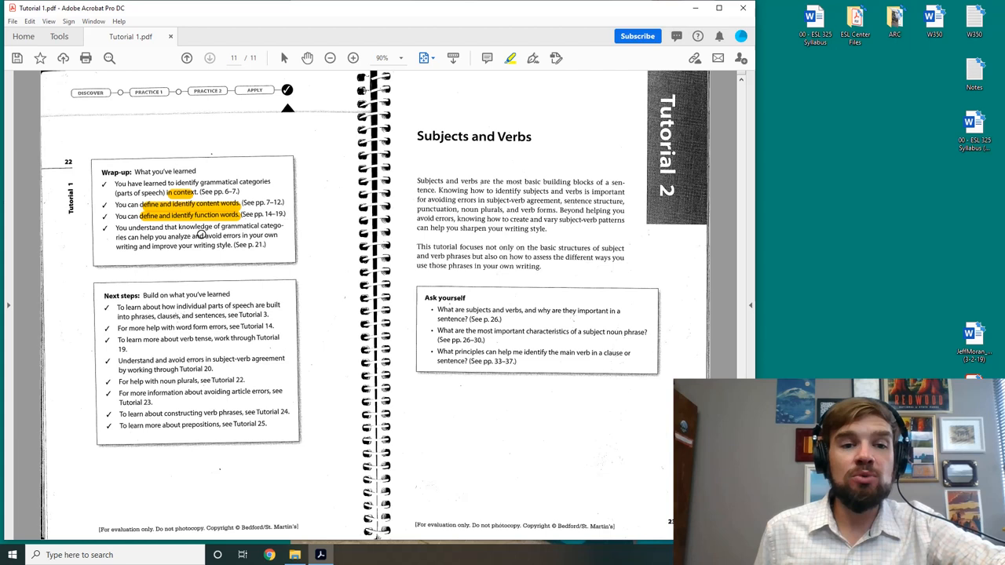
drag(161, 237, 251, 236)
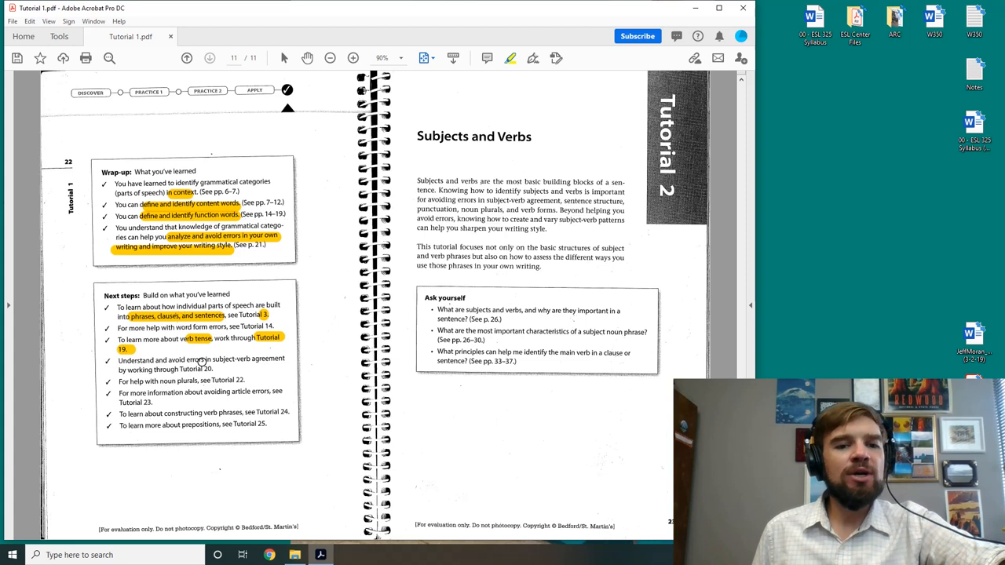
- Highlight 'subject-verb agreement' and 'verb phrases, see Tutorial 24' in the Next steps list
double_click(249, 358)
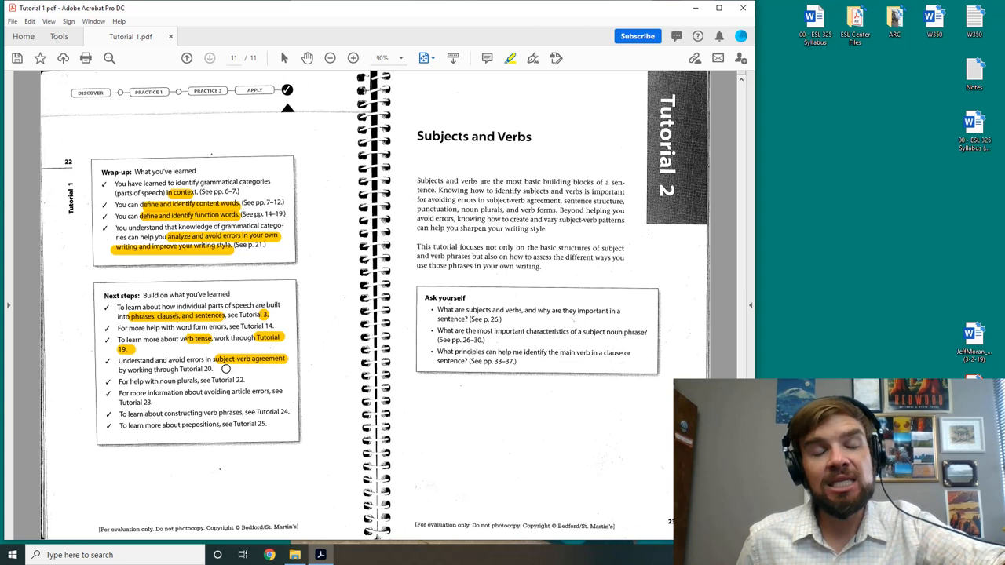
mouse_move(255, 306)
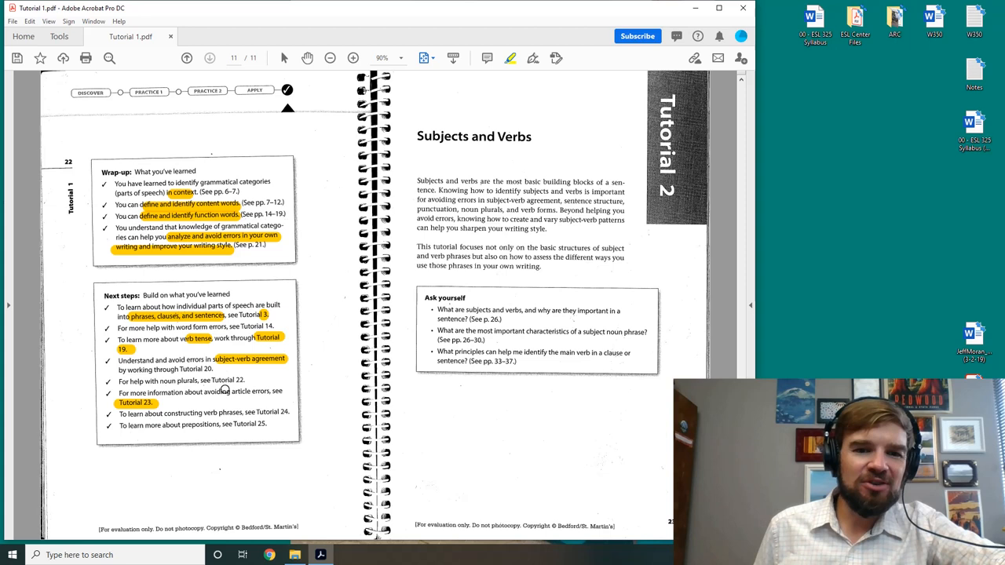
drag(202, 412, 289, 413)
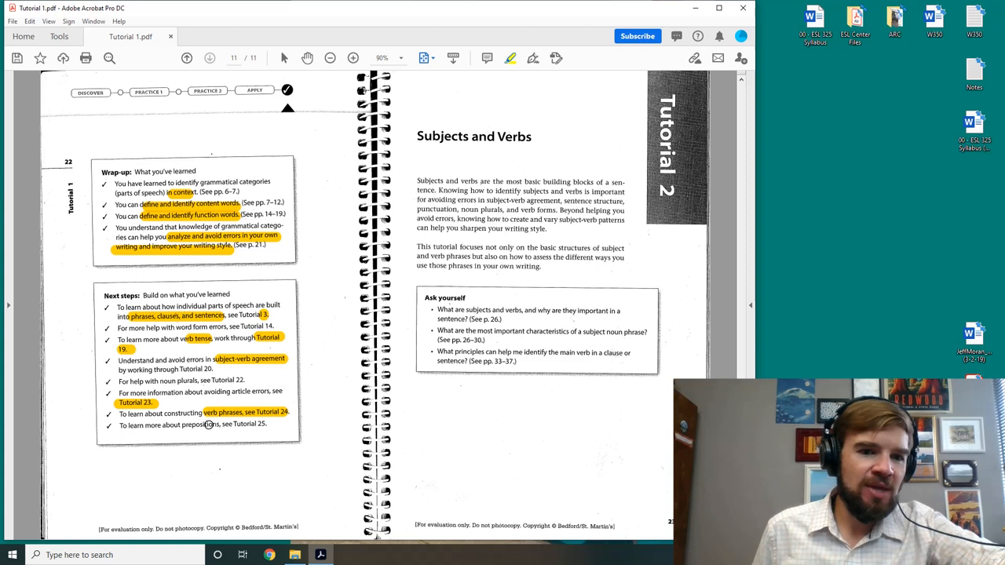